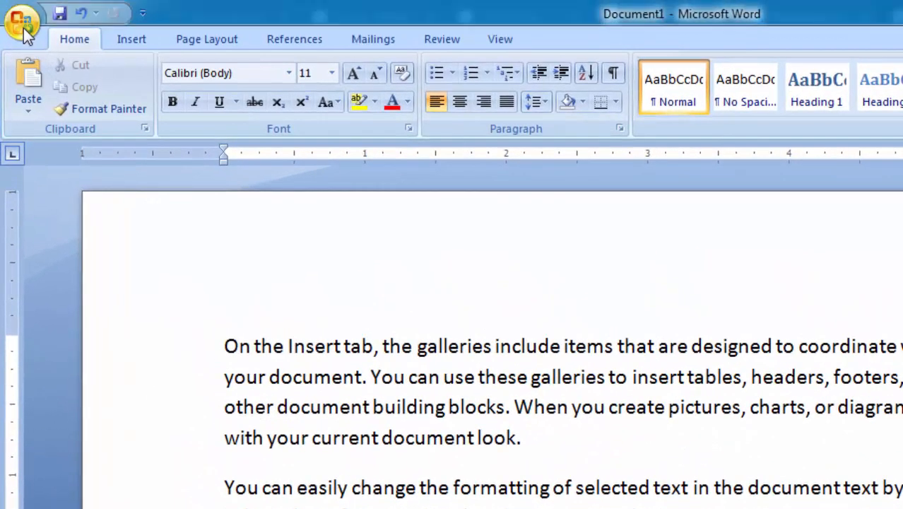
# Step: Reach the Customize page of Word Options via the Office Button
pyautogui.click(28, 22)
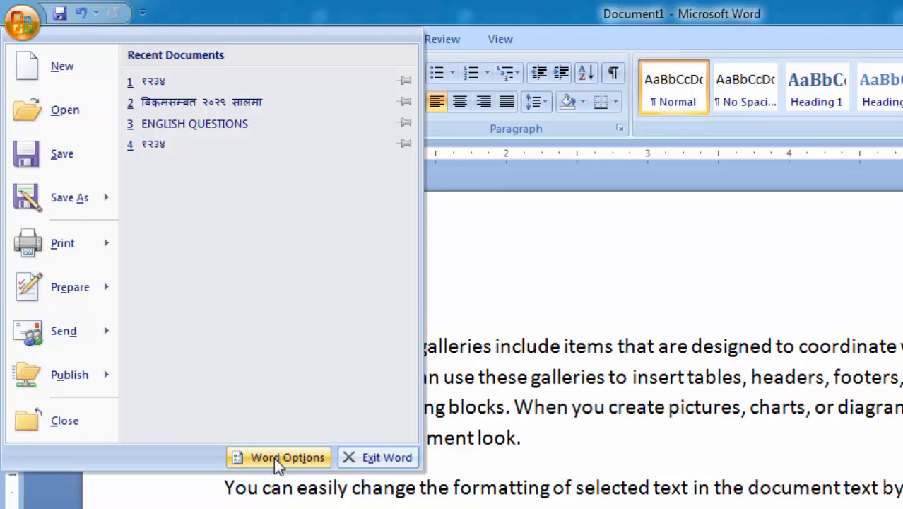
pyautogui.click(286, 458)
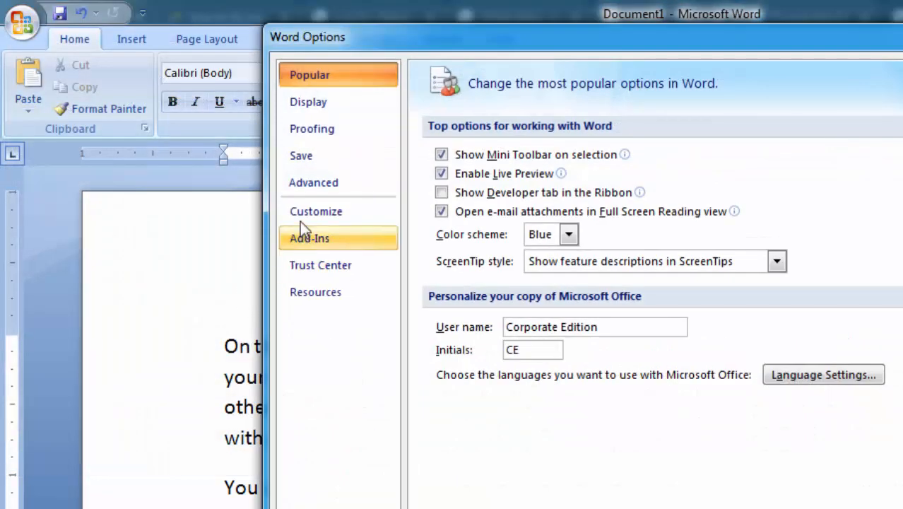
pyautogui.click(317, 212)
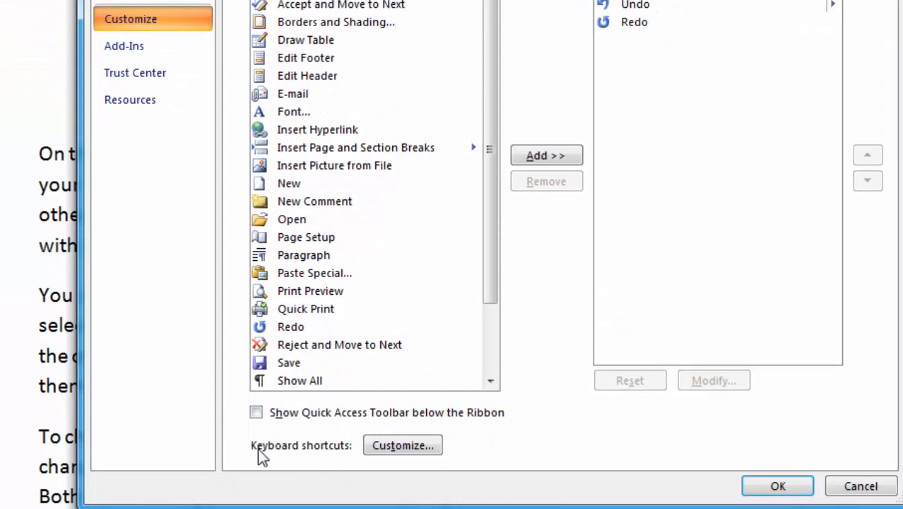
pyautogui.moveTo(402, 445)
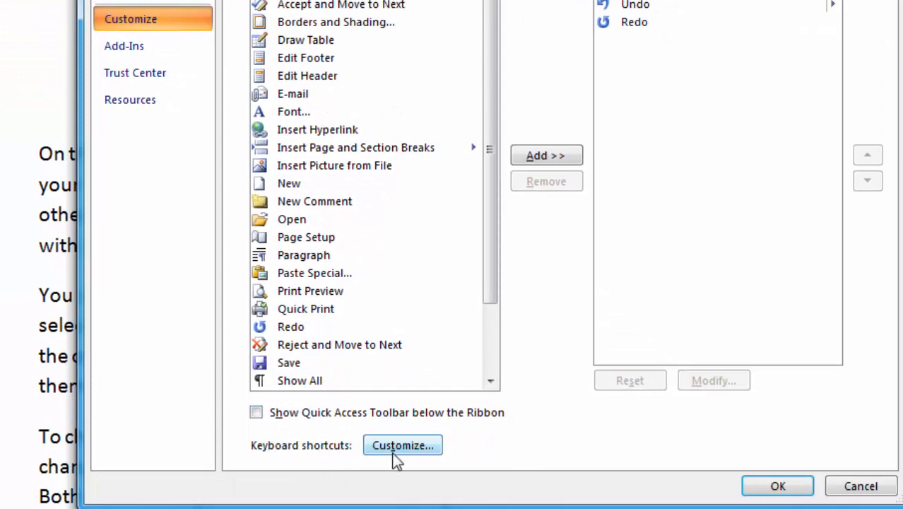
# Step: In Customize Keyboard, select the Home Tab category's EditCopy command for the Ctrl+C shortcut
pyautogui.click(402, 445)
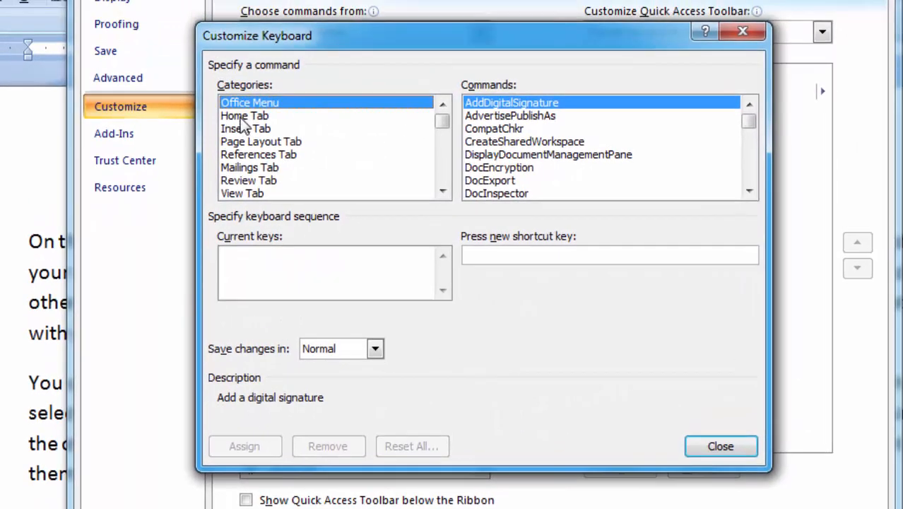
pyautogui.click(245, 116)
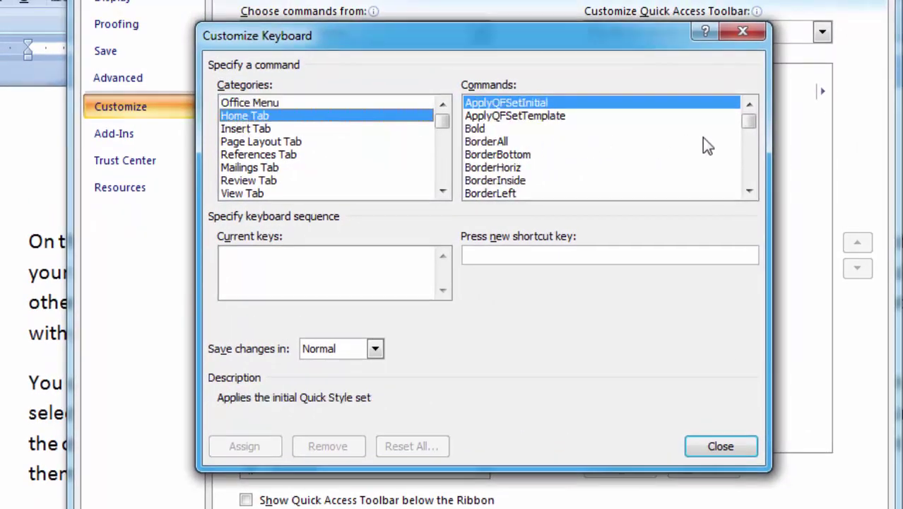
pyautogui.click(750, 189)
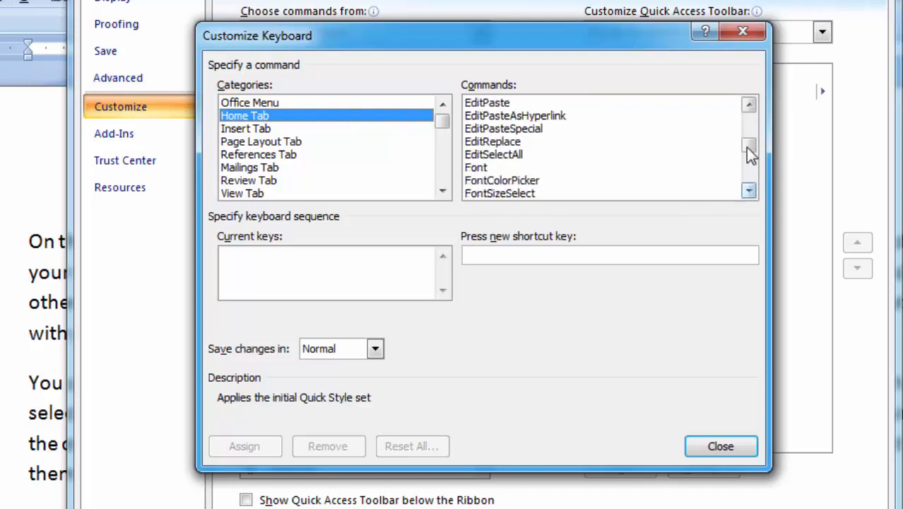
pyautogui.click(748, 103)
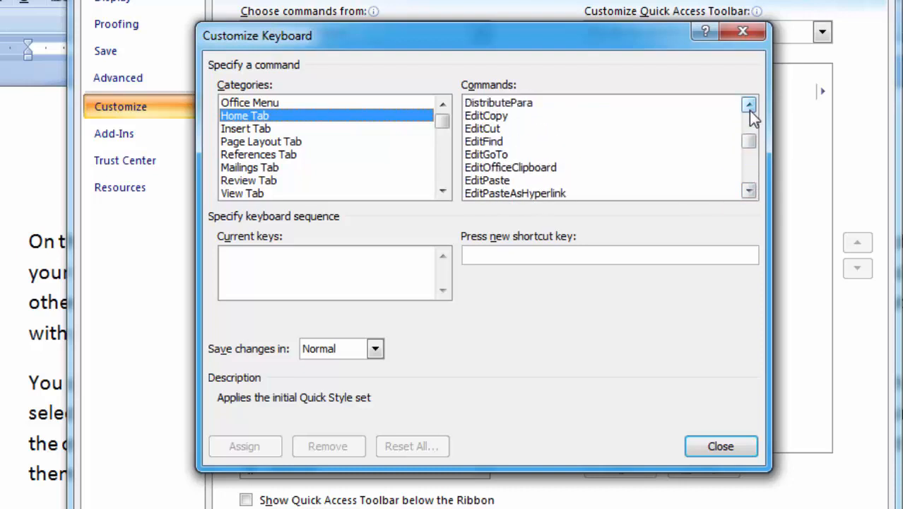
pyautogui.click(486, 116)
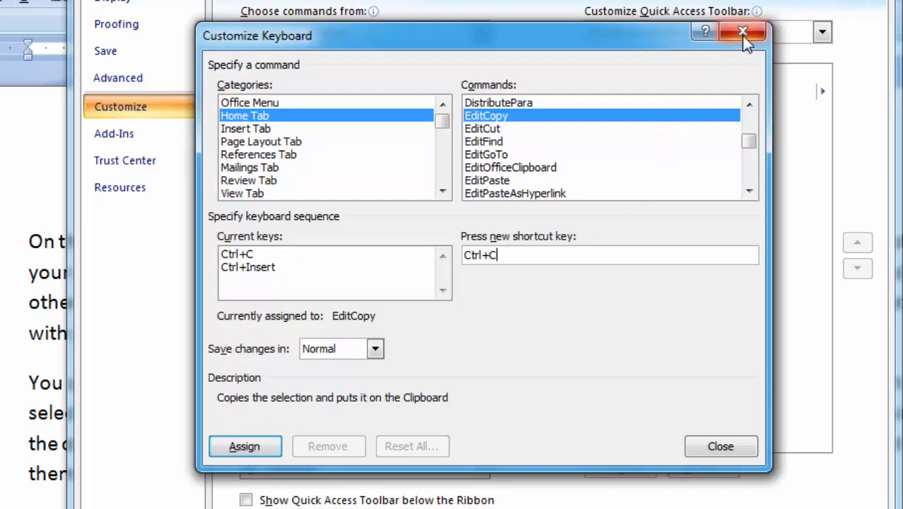
# Step: Close Customize Keyboard and return to the Customize page of Word Options
pyautogui.click(736, 34)
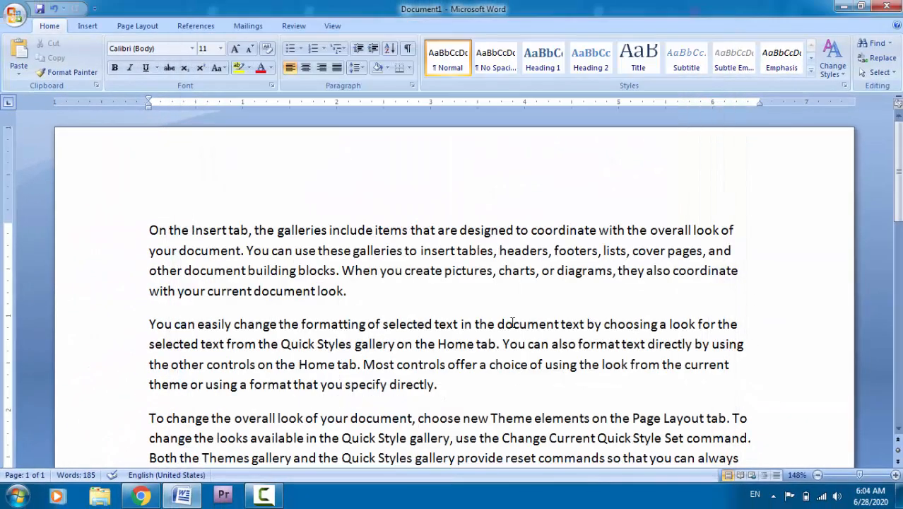
pyautogui.moveTo(486, 316)
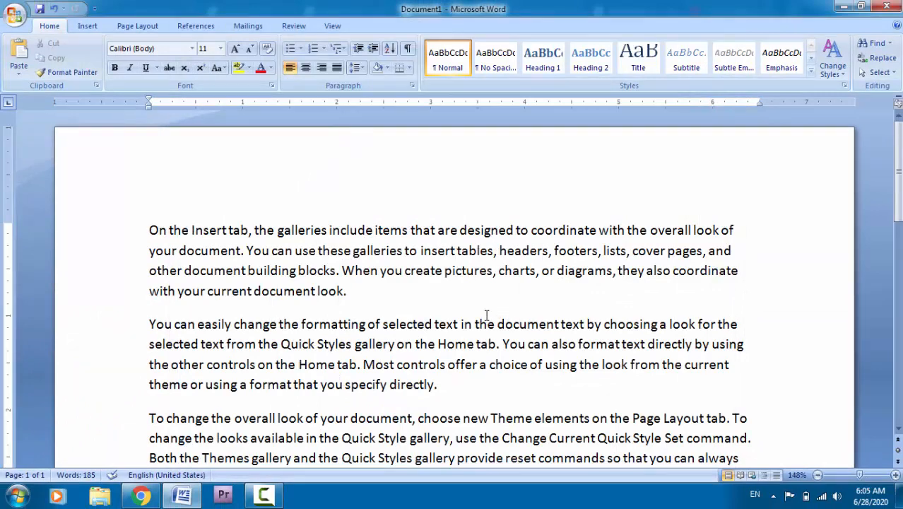
pyautogui.click(17, 13)
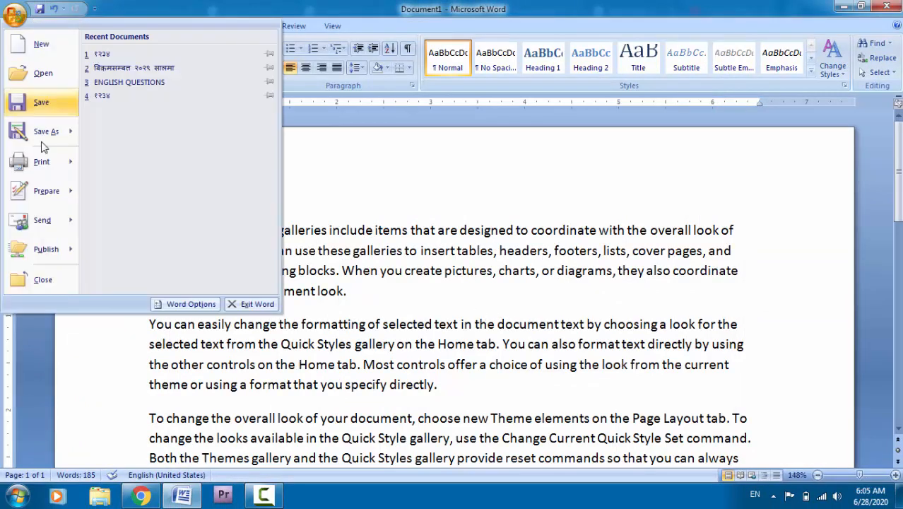
pyautogui.moveTo(178, 304)
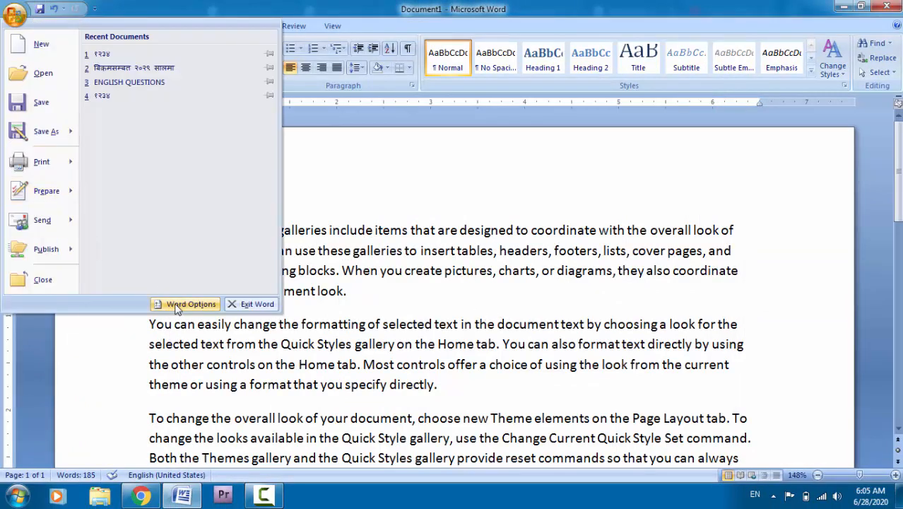
pyautogui.click(189, 304)
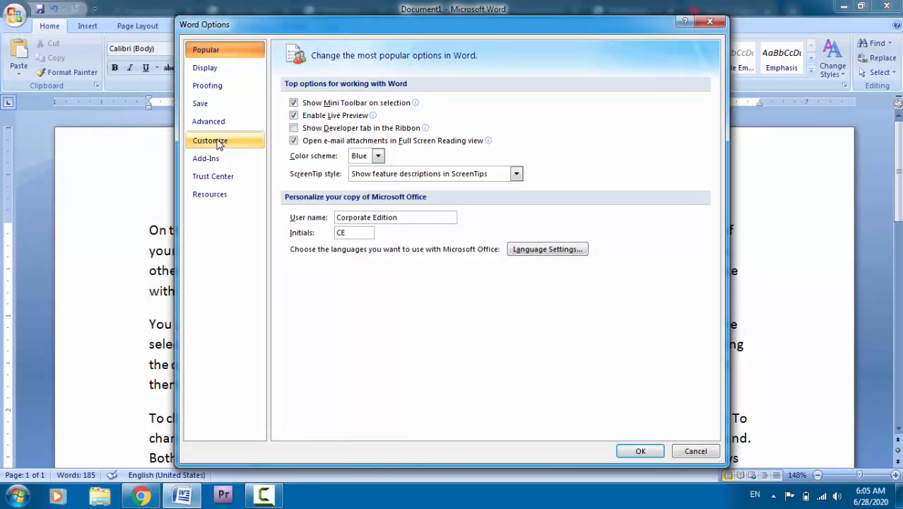
pyautogui.click(209, 140)
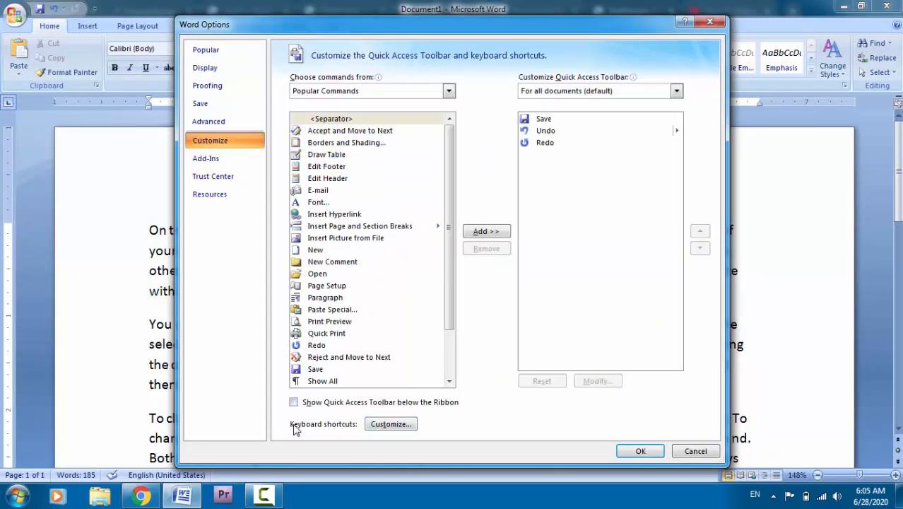
# Step: Assign Ctrl+V to the EditPaste command, then close Customize Keyboard back to the document
pyautogui.click(391, 424)
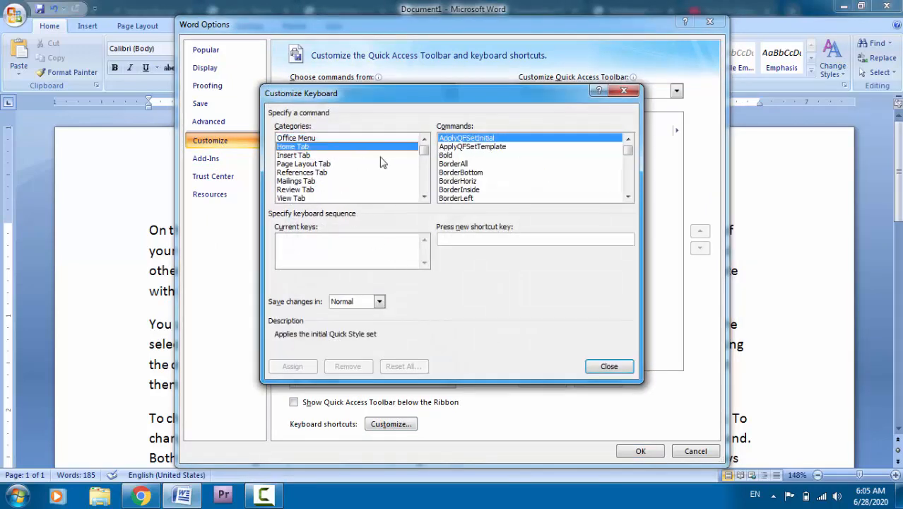
pyautogui.click(628, 154)
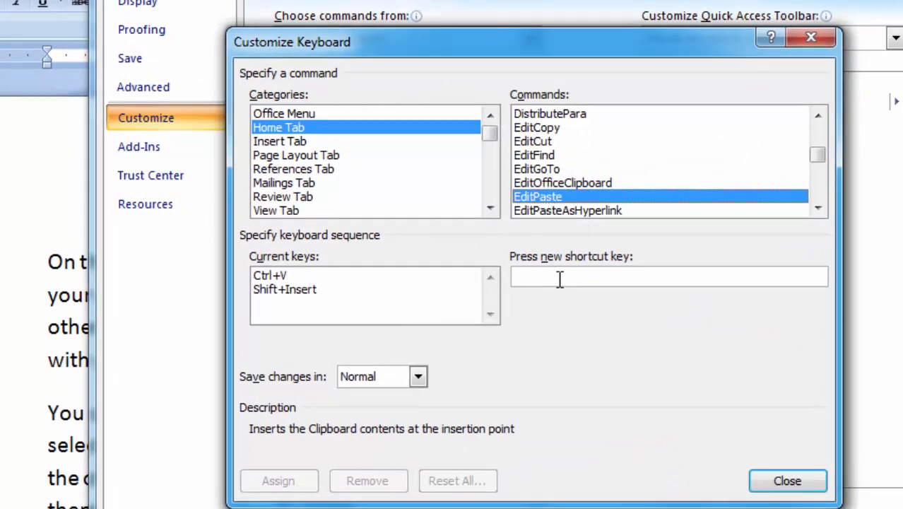
pyautogui.moveTo(553, 275)
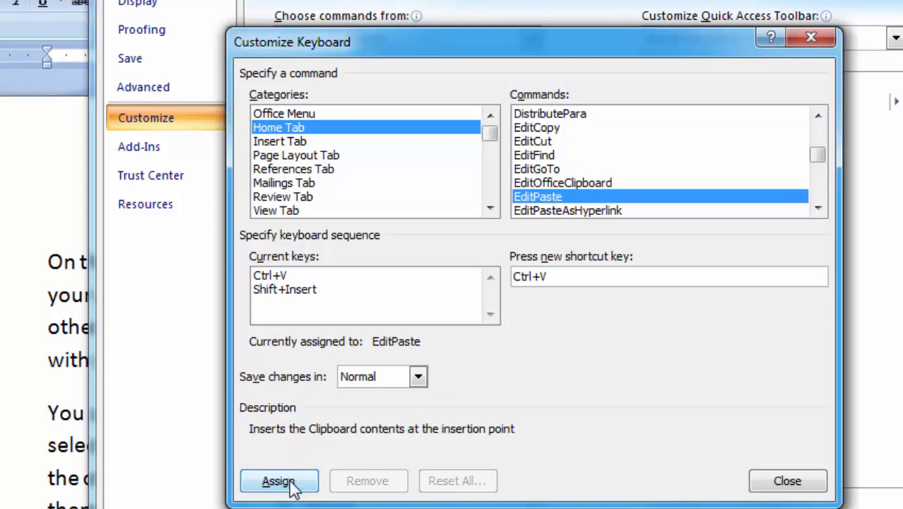
pyautogui.moveTo(706, 313)
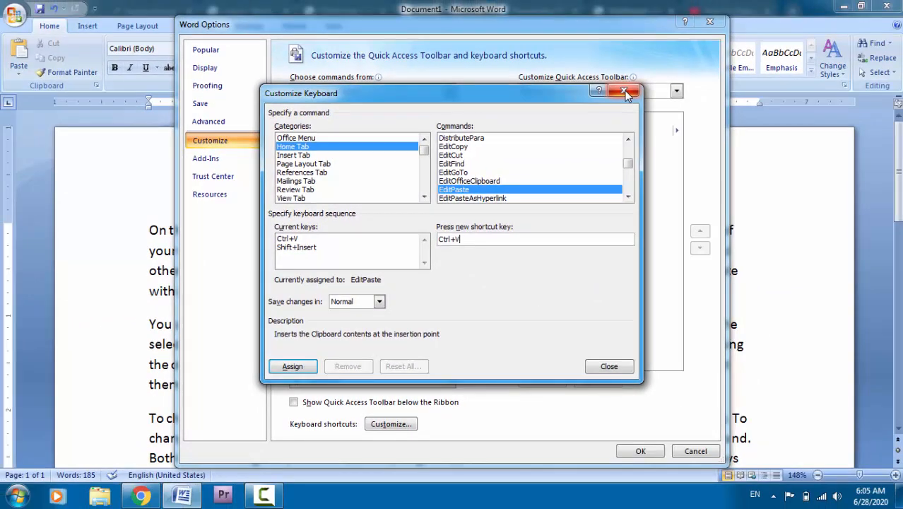
pyautogui.click(624, 91)
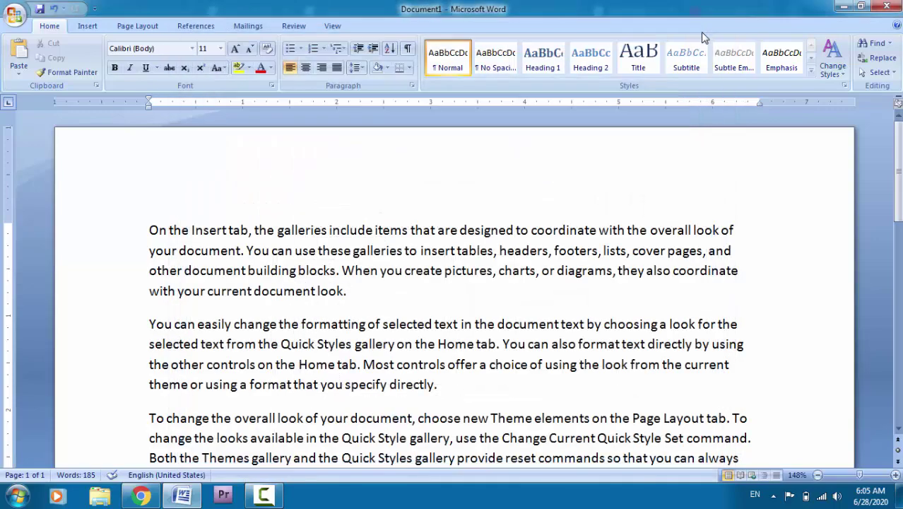